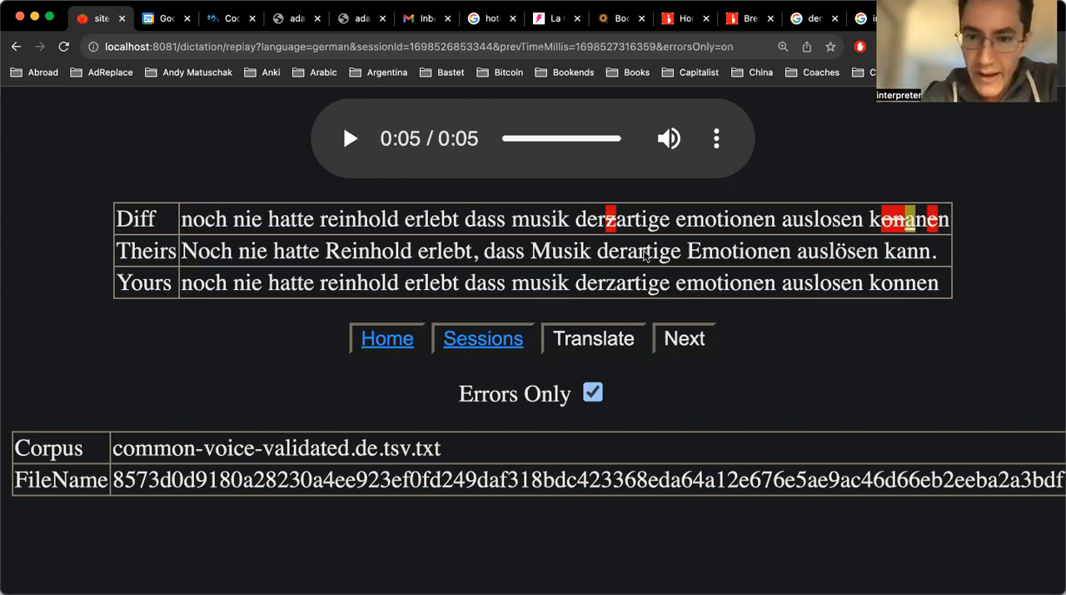
mouse_move(623, 220)
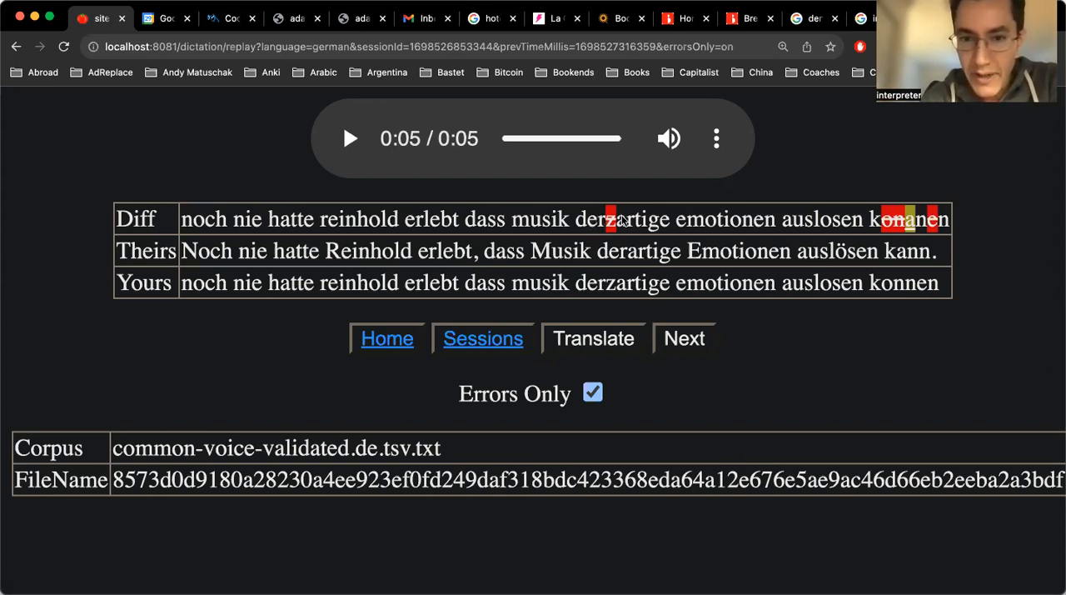
mouse_move(616, 296)
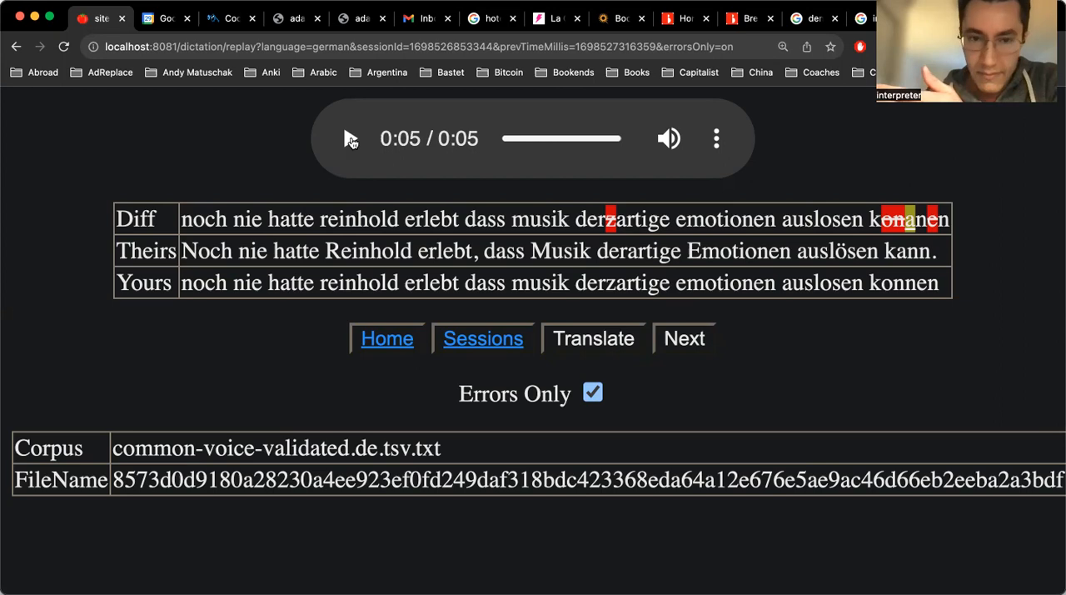
Replay the audio and highlight the mismatched word 'konnen' in the Yours transcript.
click(350, 139)
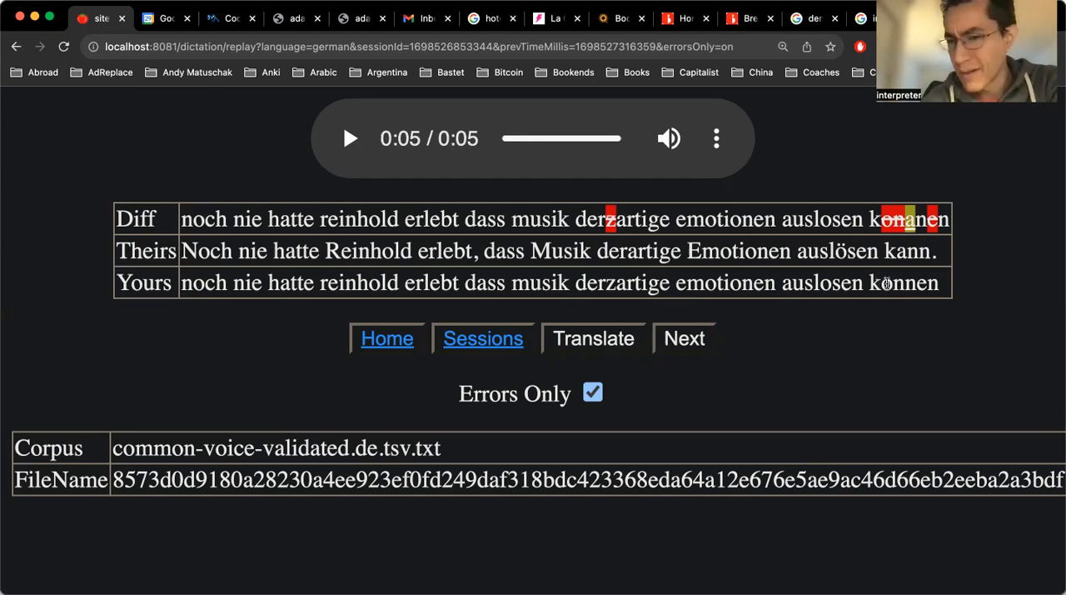
double_click(903, 283)
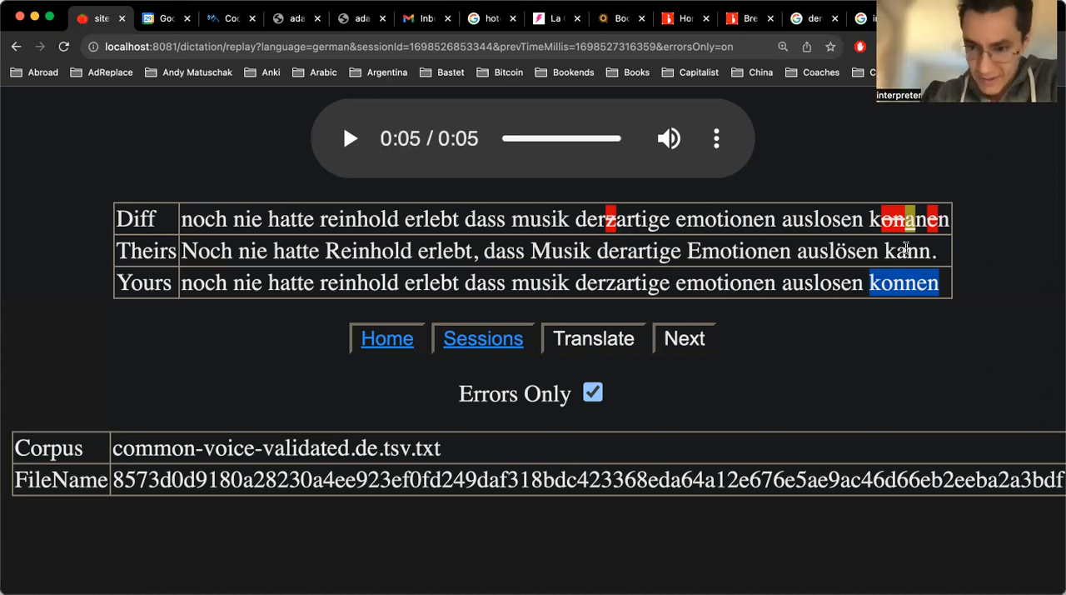
mouse_move(890, 286)
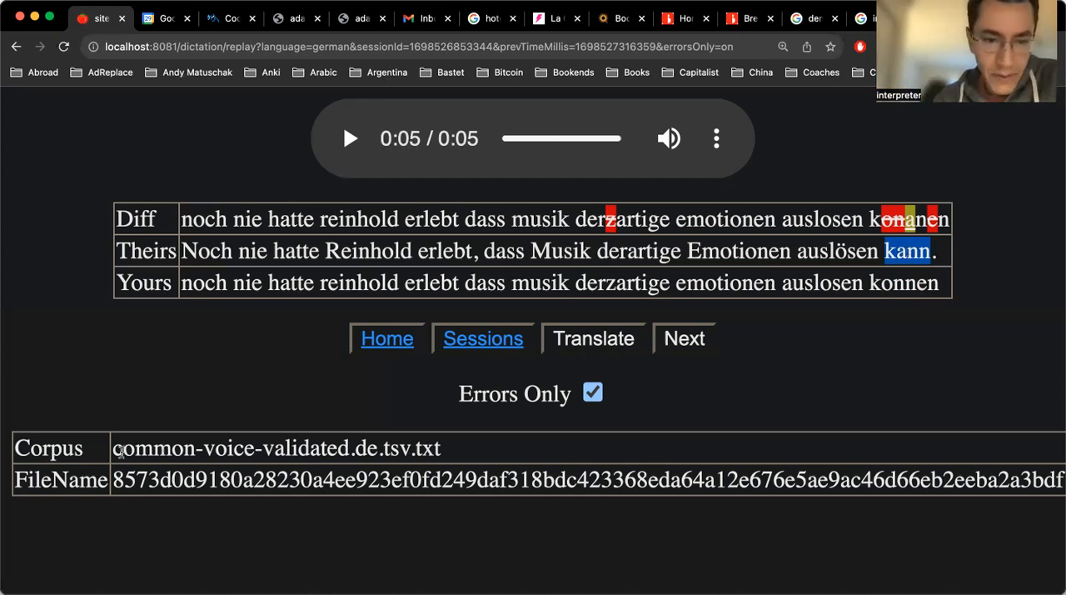
double_click(230, 447)
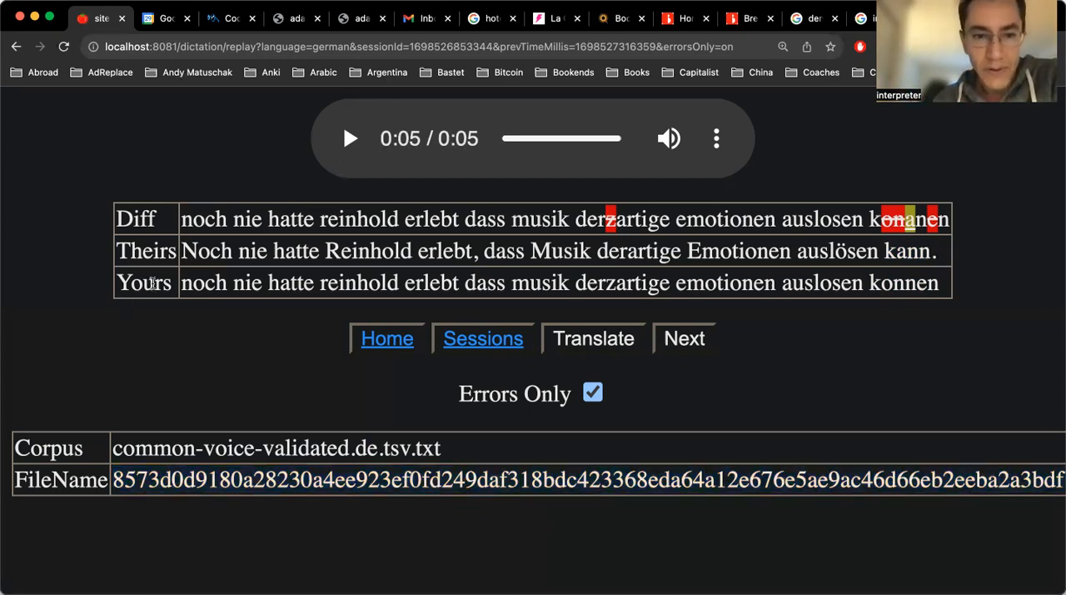
double_click(143, 283)
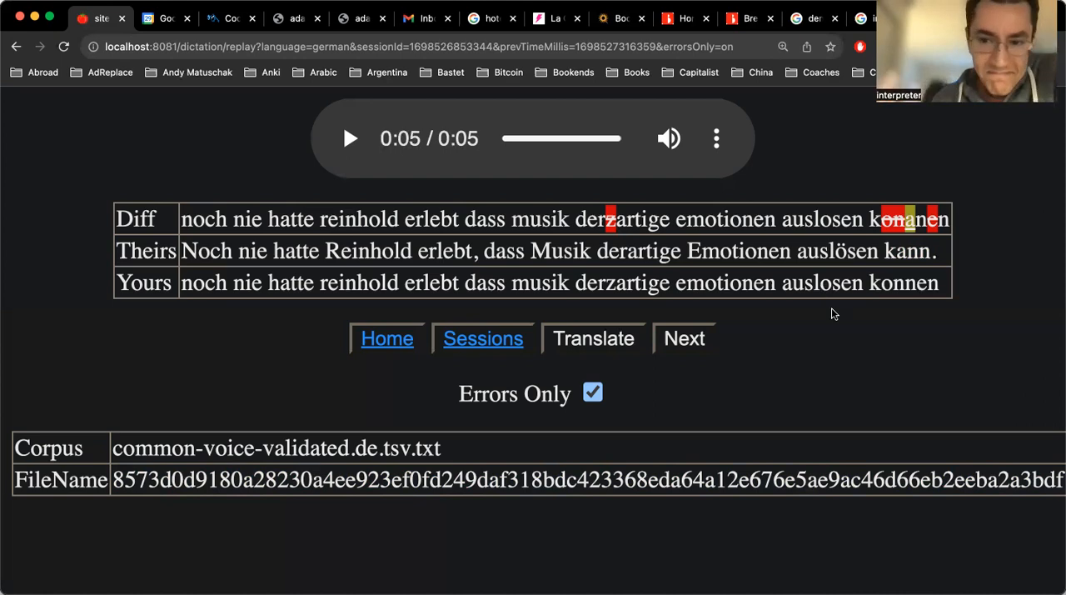
mouse_move(722, 253)
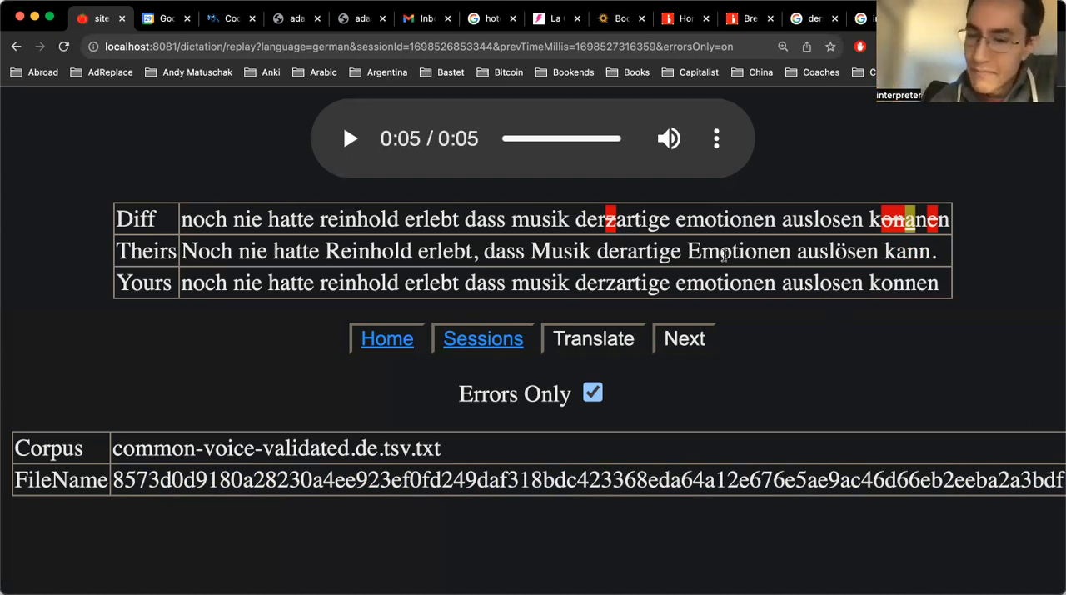
Highlight 'kann' in the Theirs row and replay the dictation audio.
double_click(738, 250)
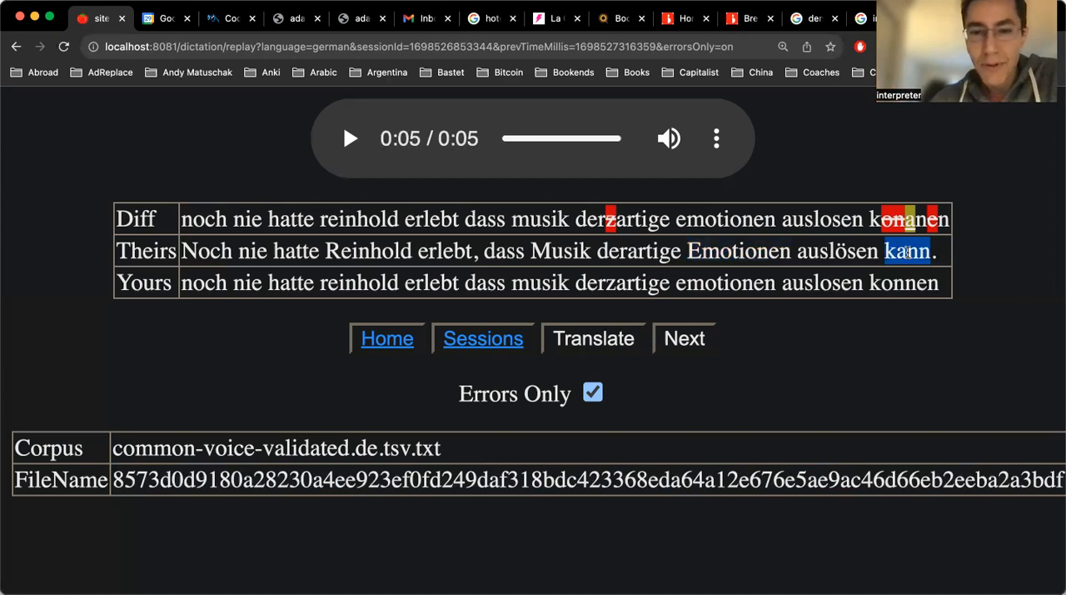
mouse_move(553, 245)
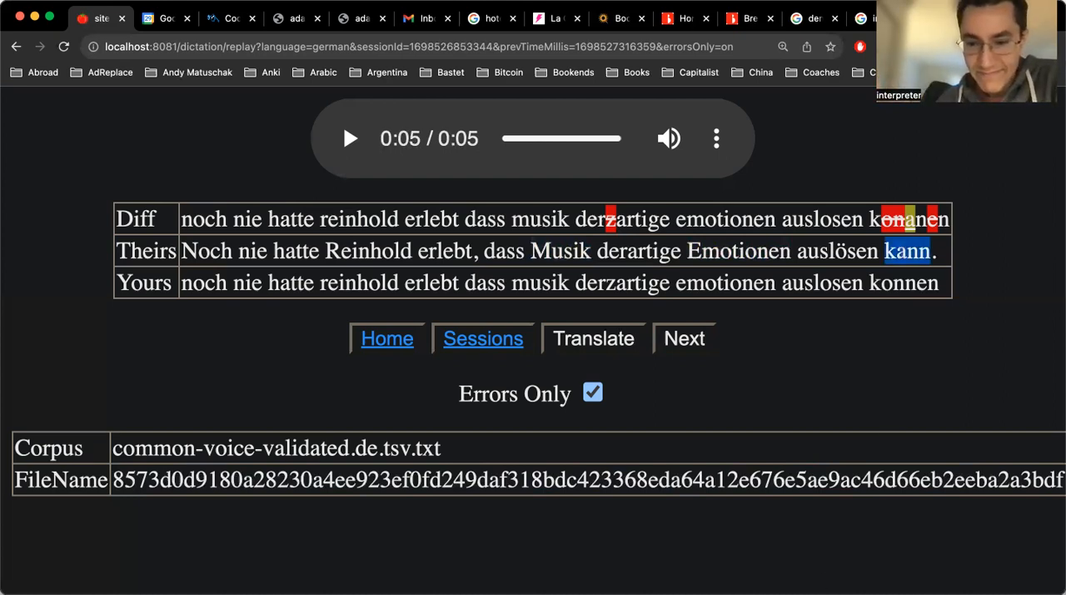
click(350, 138)
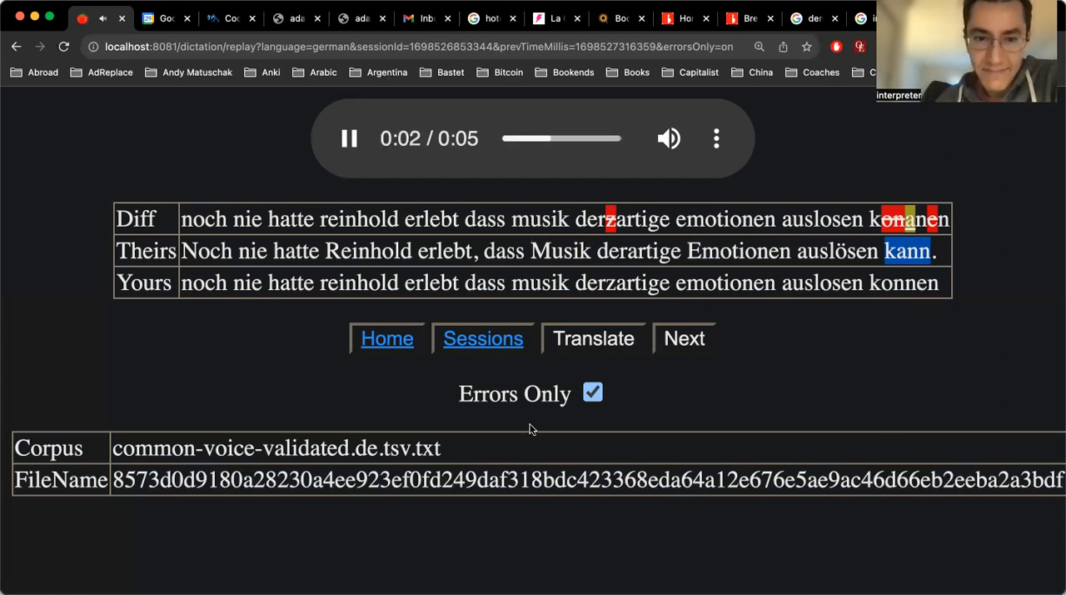
Show the English translation below the tables and select the whole translated sentence.
click(593, 336)
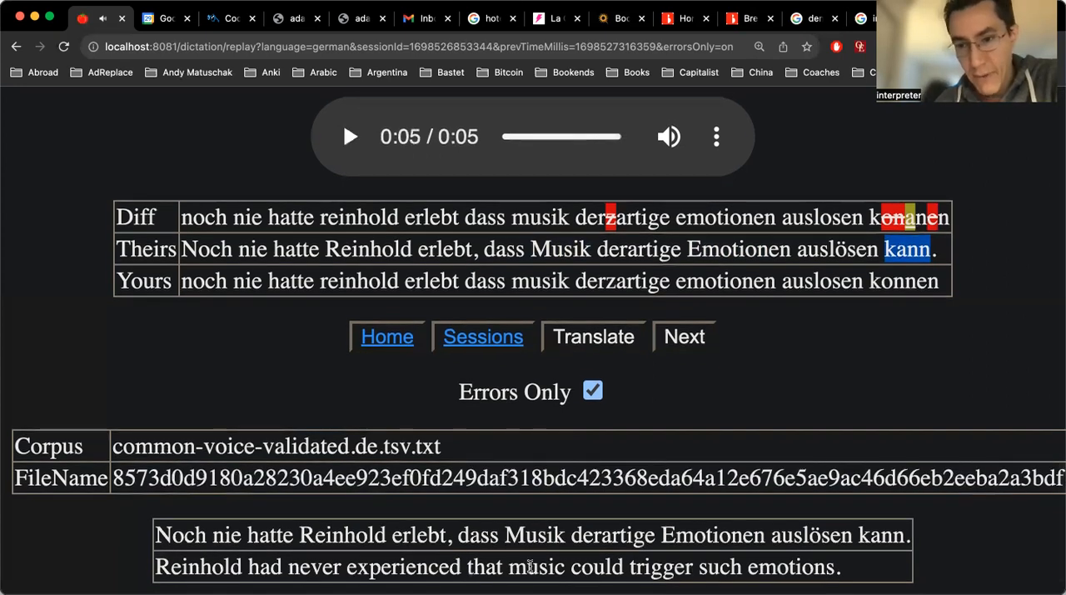
triple_click(496, 566)
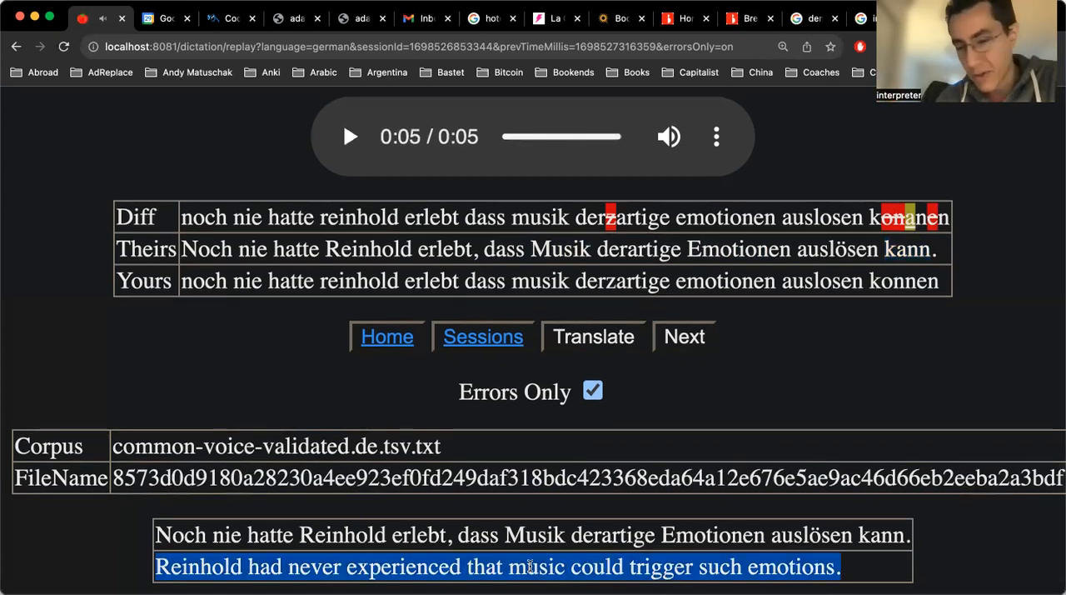